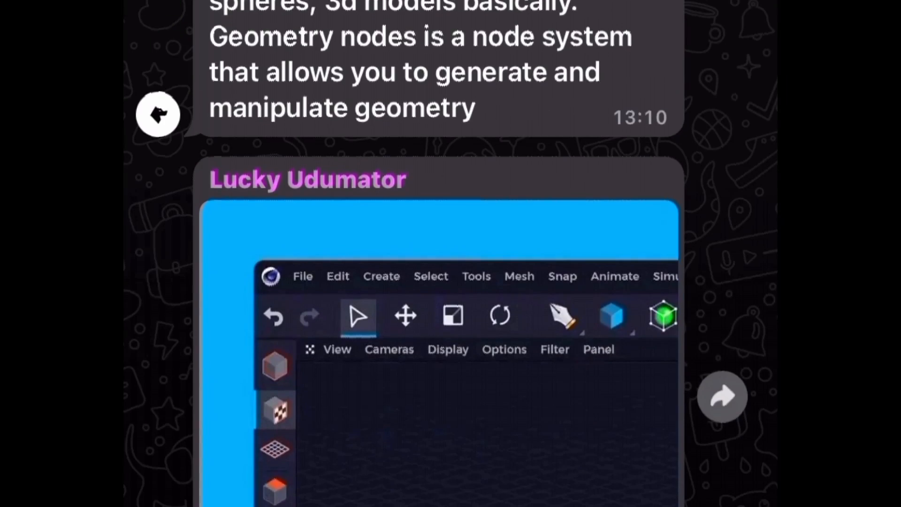
# Step: Open the Reconn project tile from the home screen to load its cube scene
pyautogui.scroll(-3)
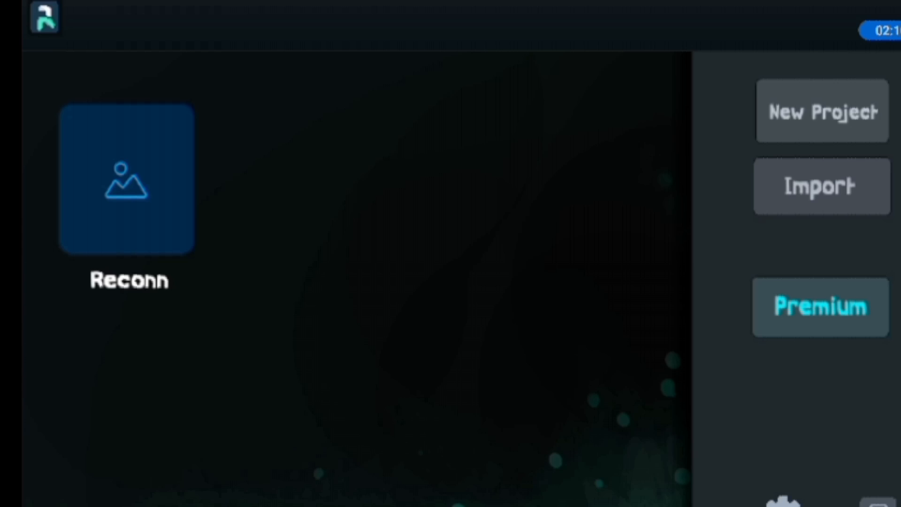
pyautogui.click(125, 184)
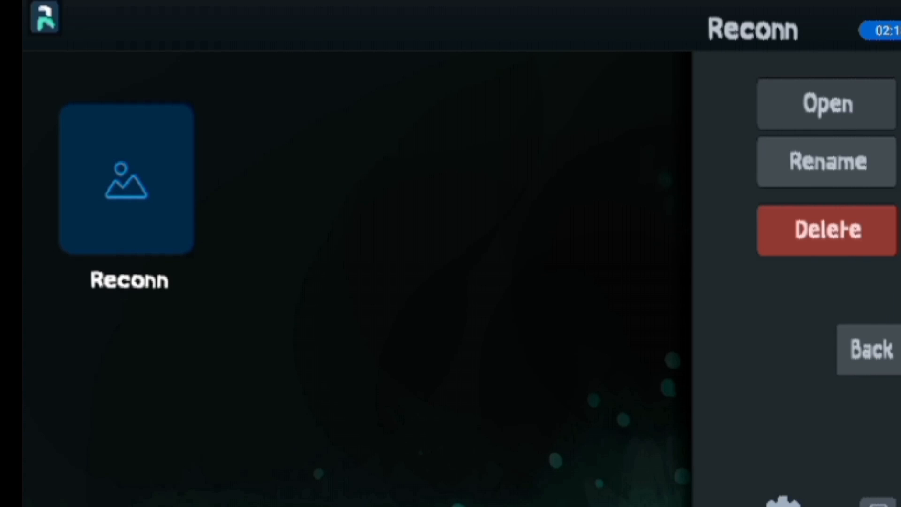
pyautogui.click(827, 104)
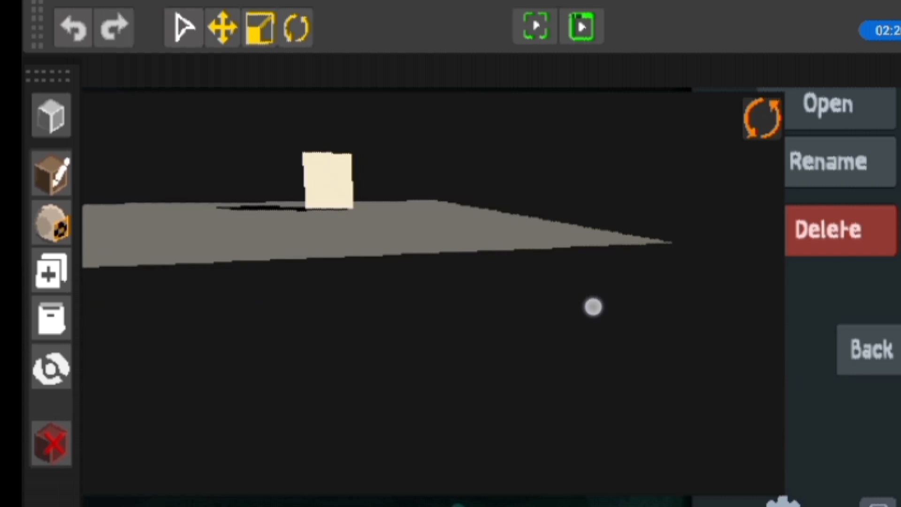